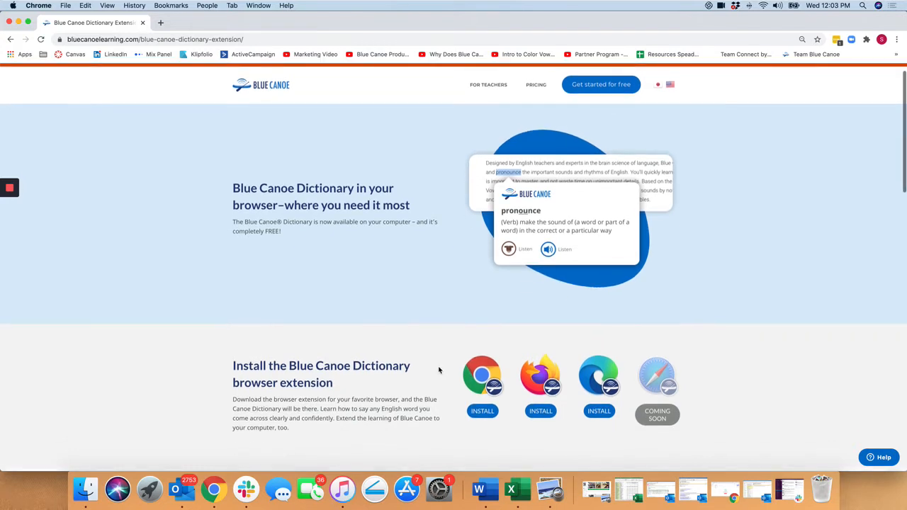
Choose the Chrome version and add the Blue Canoe Pronunciation Dictionary extension, confirming the install.
scroll("up", 3)
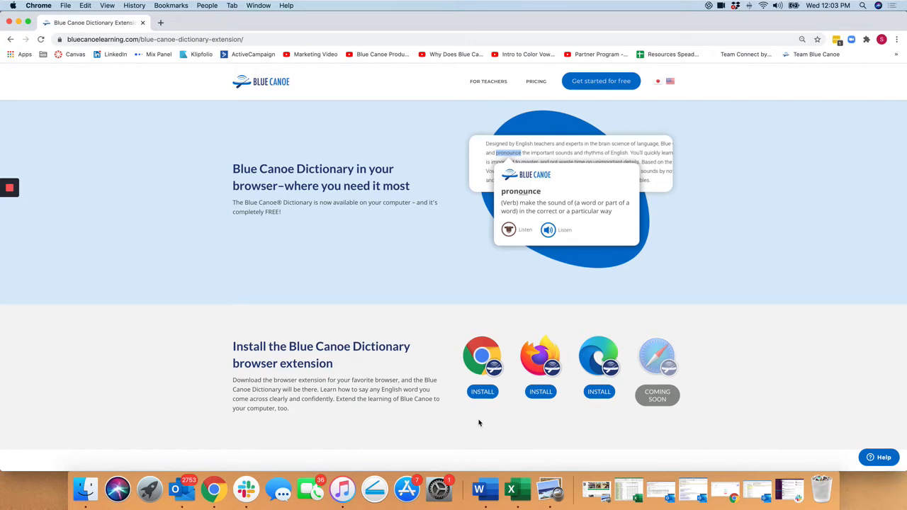
mouse_move(481, 391)
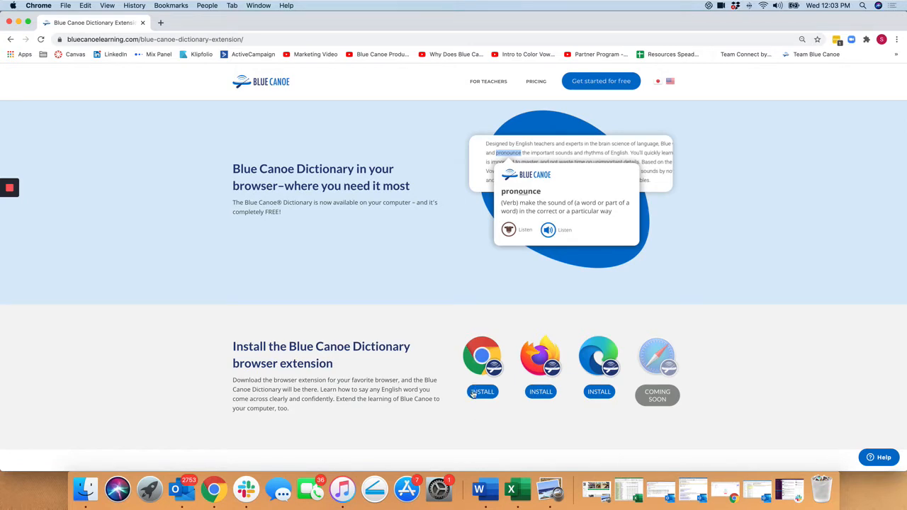
mouse_move(482, 391)
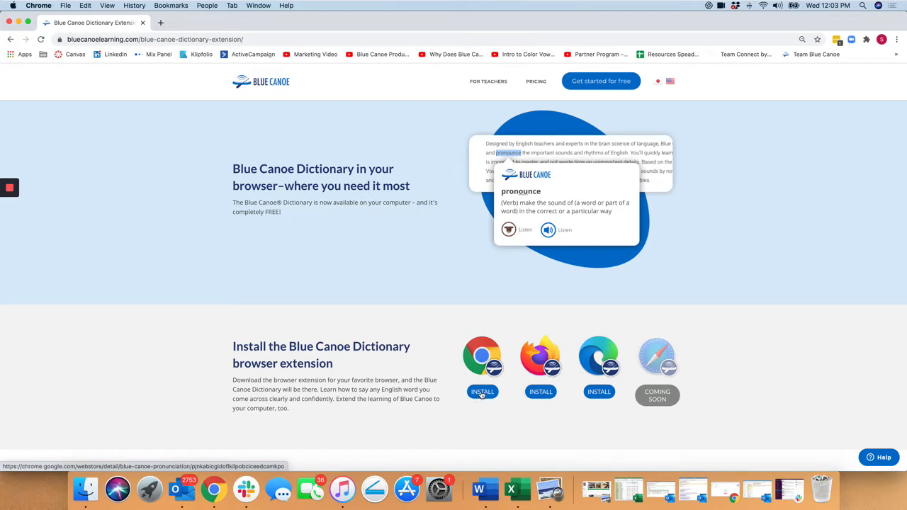
left_click(481, 391)
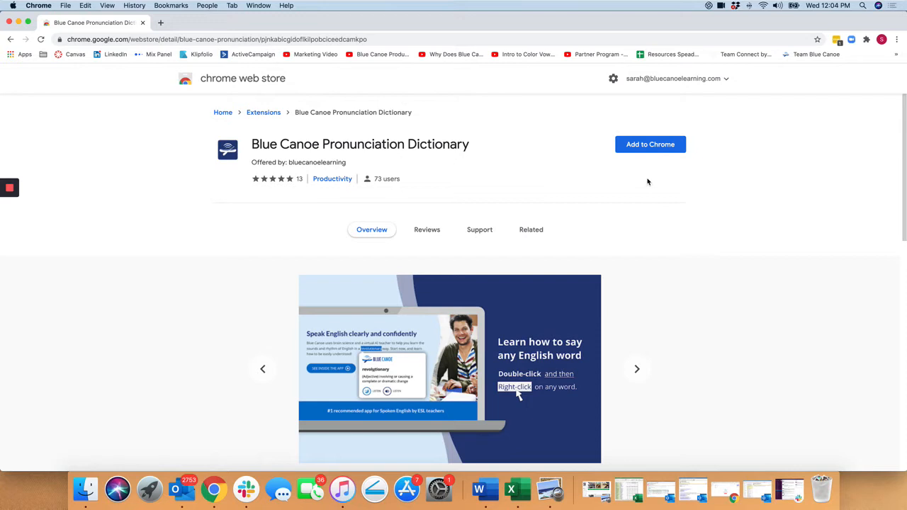
left_click(649, 144)
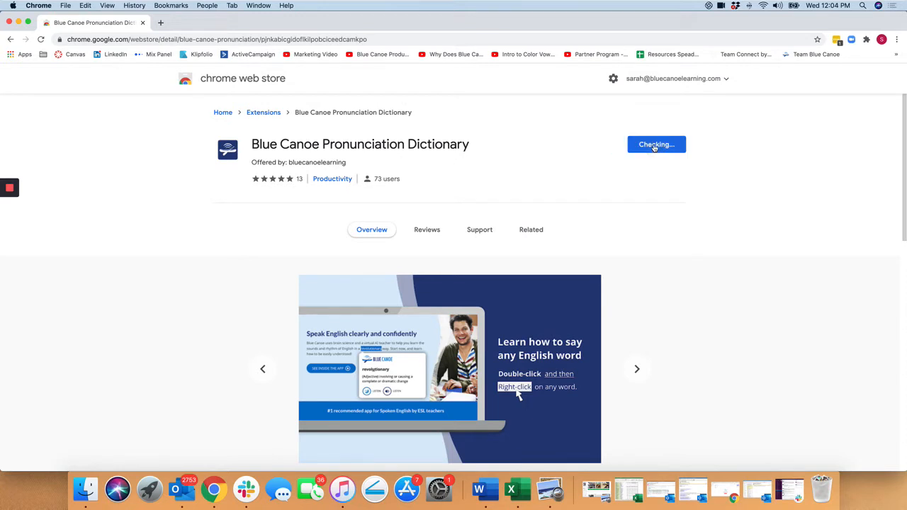
left_click(654, 145)
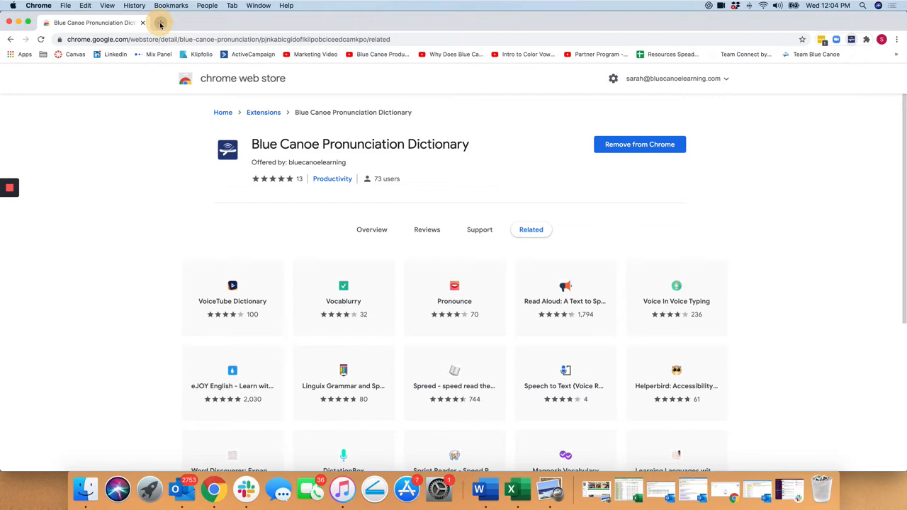
Open bluecanoelearning.com in a new tab and scroll down to the intro text.
left_click(273, 23)
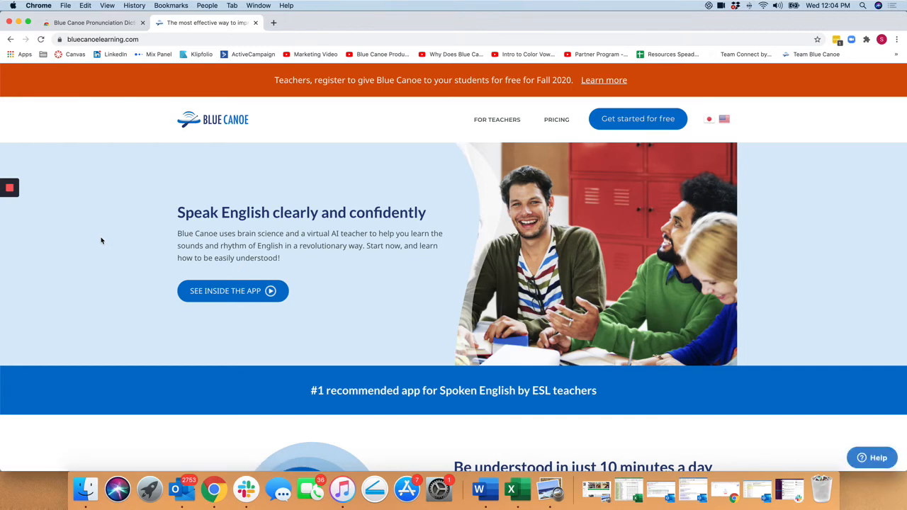
scroll("down", 3)
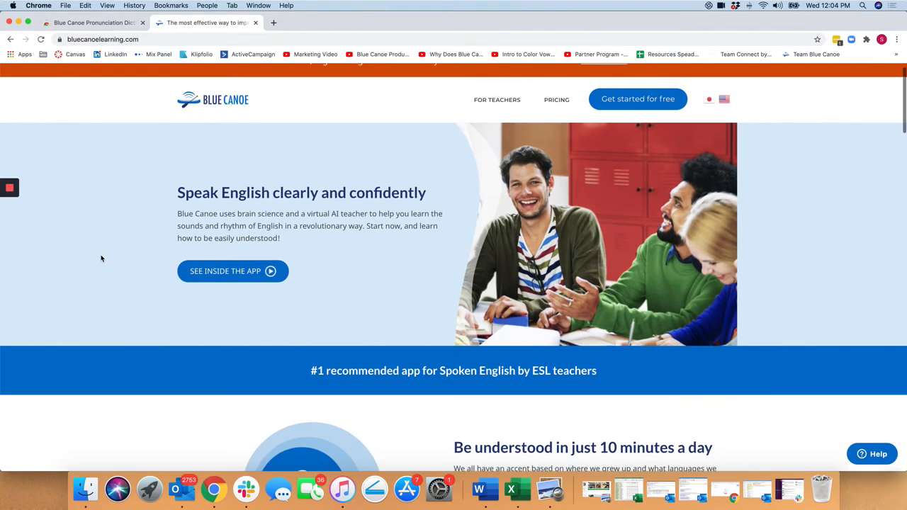
mouse_move(255, 215)
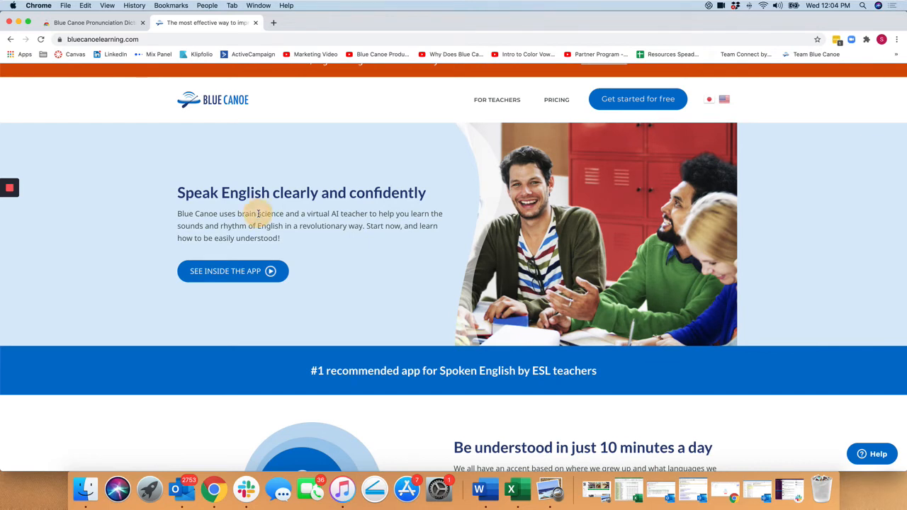
Select the word 'science' in the hero text and bring up its context menu.
double_click(270, 213)
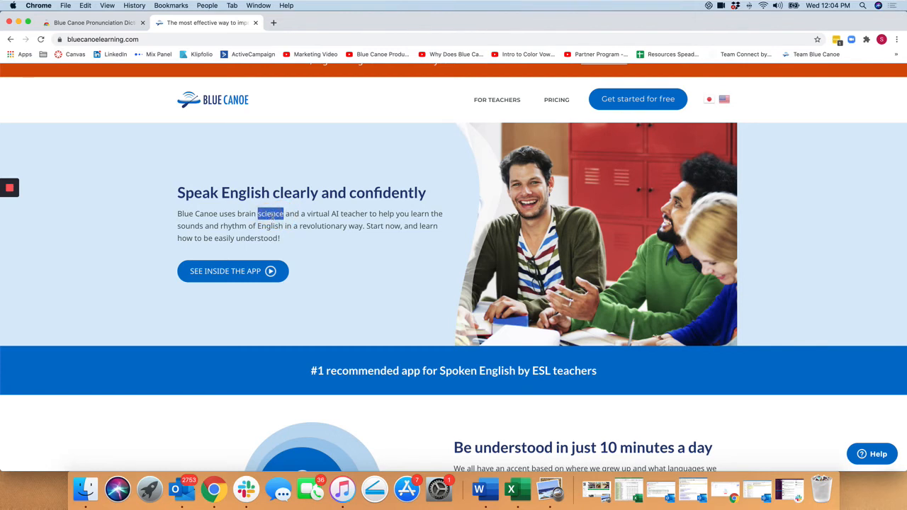
right_click(271, 213)
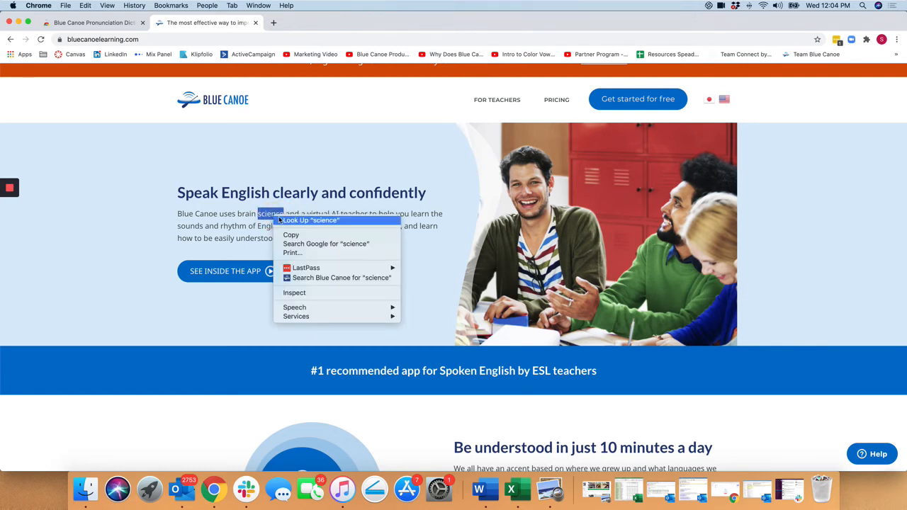
mouse_move(309, 333)
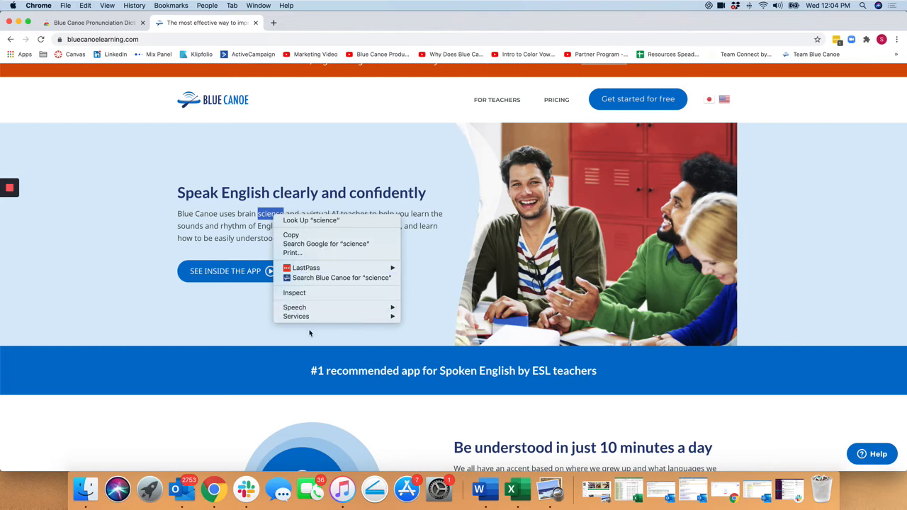
mouse_move(340, 278)
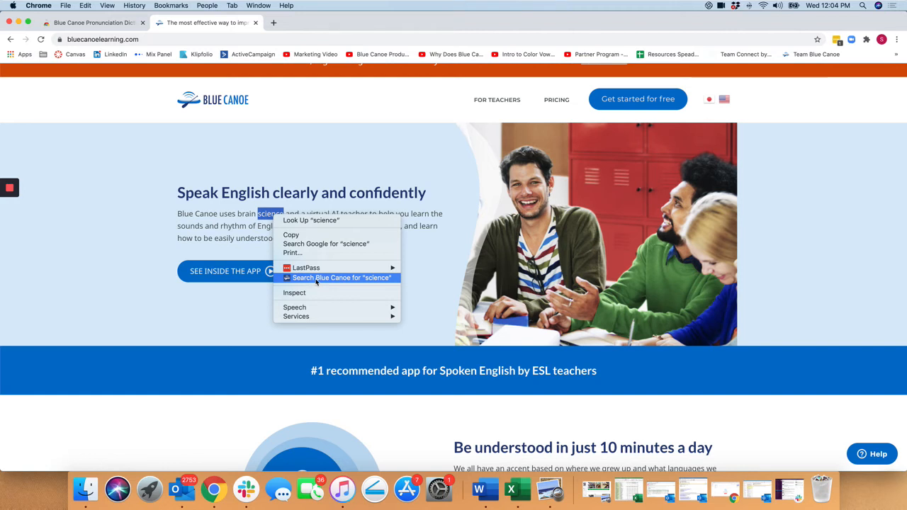
Run 'Search Blue Canoe for science' to show its pop-up definition with Listen buttons.
left_click(340, 276)
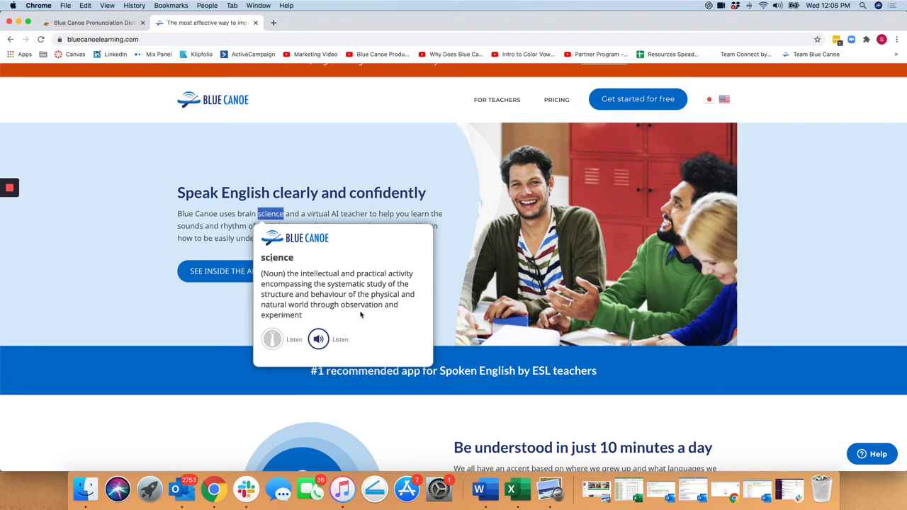
mouse_move(295, 272)
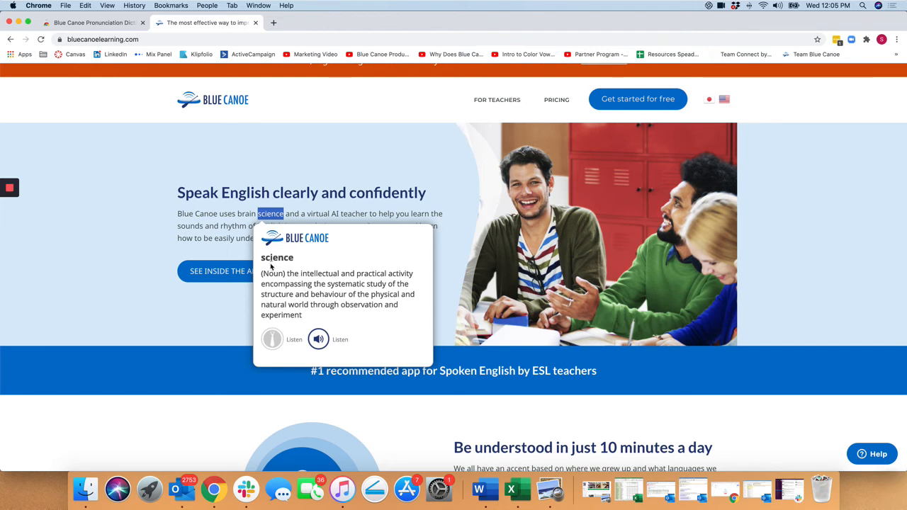
mouse_move(277, 357)
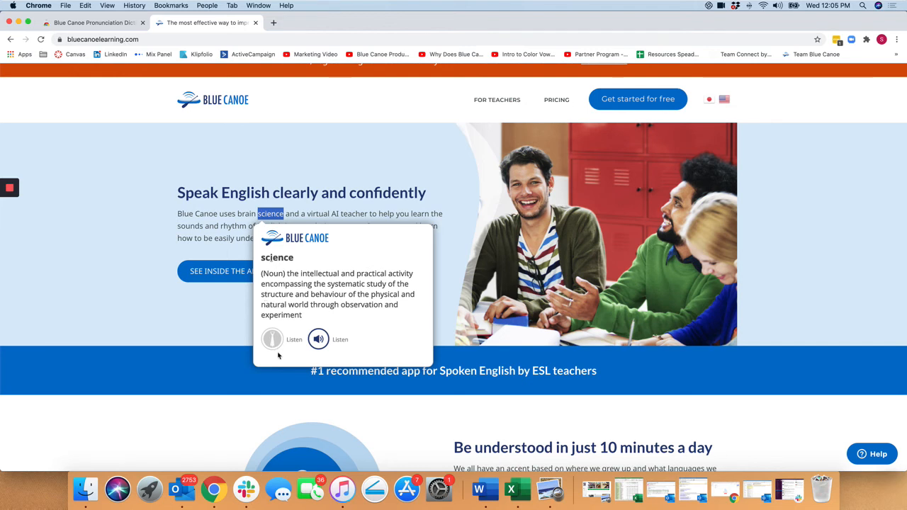
mouse_move(272, 339)
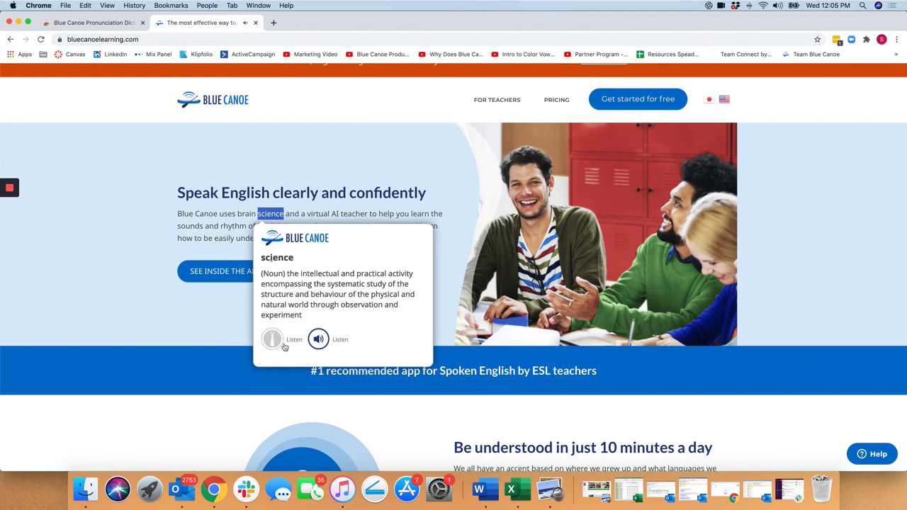
mouse_move(317, 339)
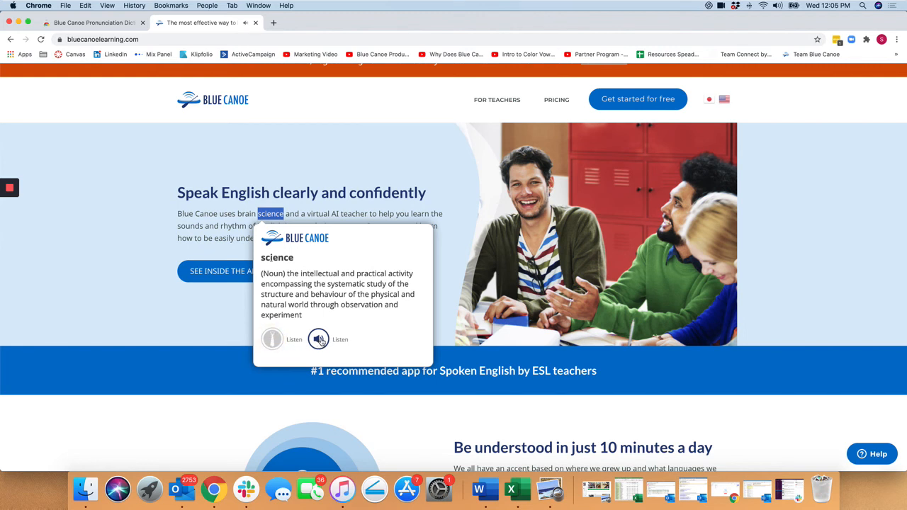
mouse_move(304, 358)
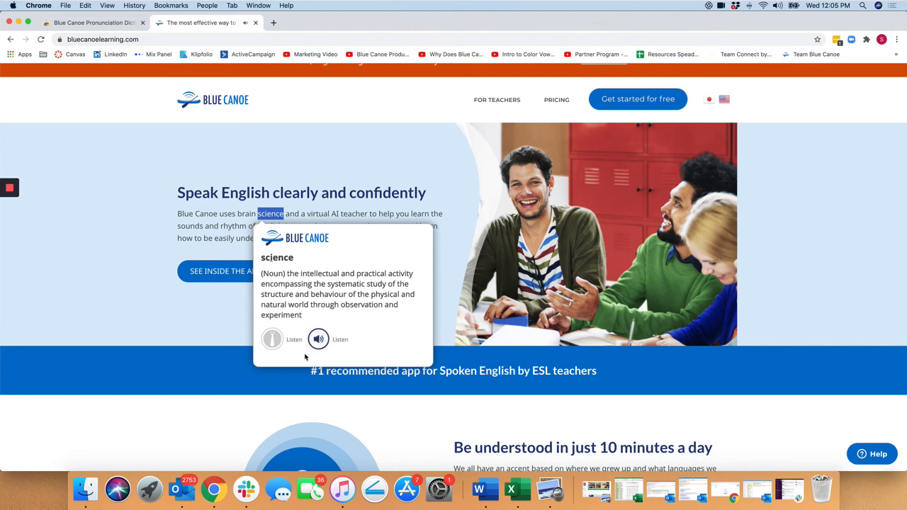